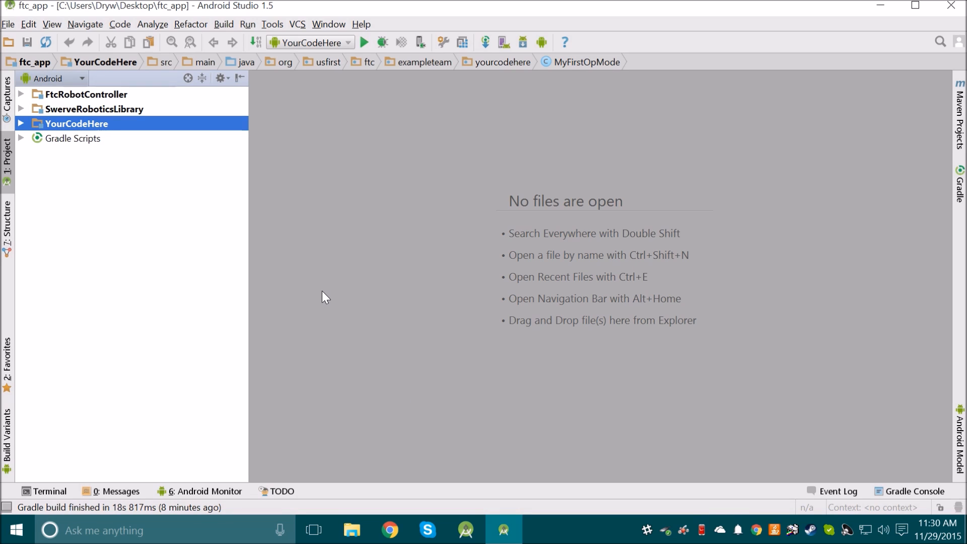
pyautogui.moveTo(326, 283)
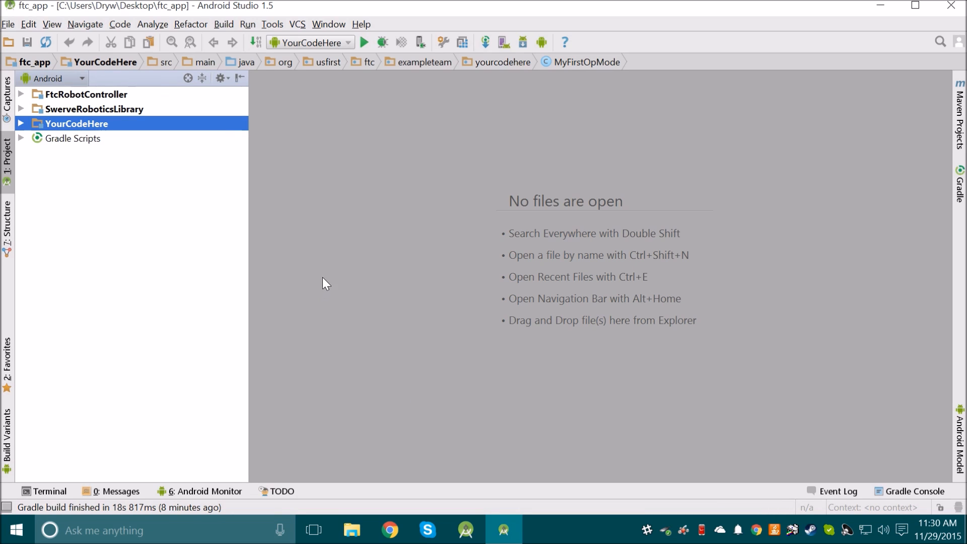
pyautogui.moveTo(337, 224)
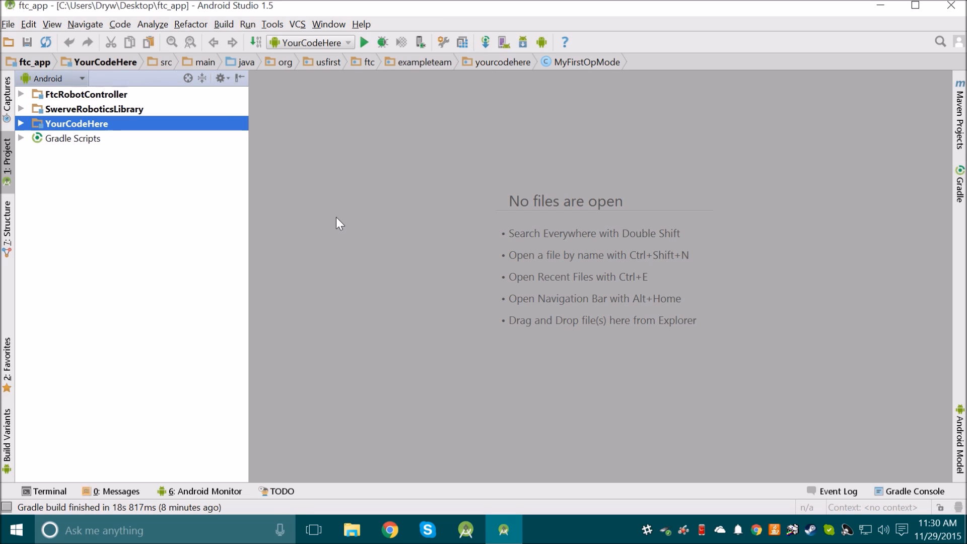
# Step: Bring up EncoderTutorial.java from the project tree for editing as a TeleOp op mode
pyautogui.click(20, 123)
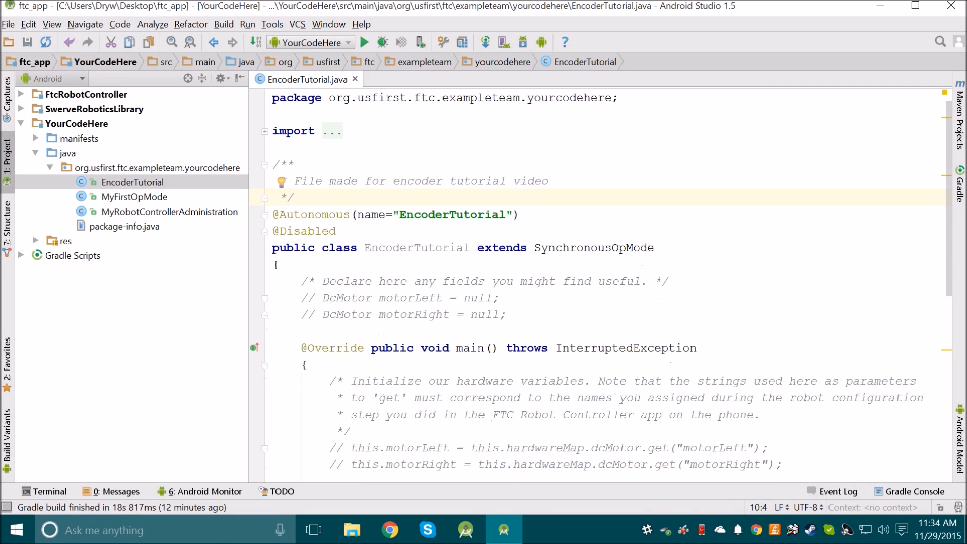
pyautogui.doubleClick(312, 214)
pyautogui.write('TeleOp')
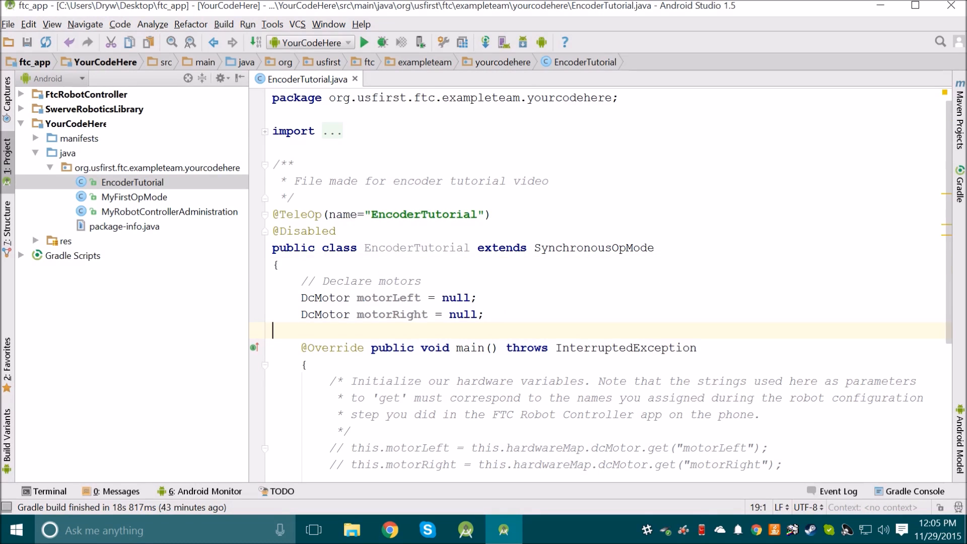
pyautogui.click(498, 447)
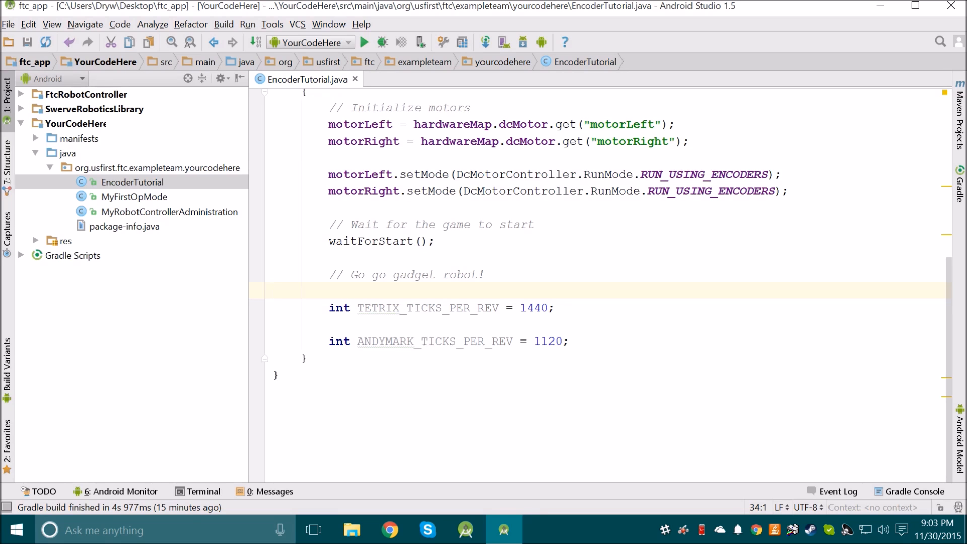
# Step: Highlight TETRIX_TICKS_PER_REV = 1440 and the ANDYMARK_TICKS_PER_REV = 1120 line below it
pyautogui.doubleClick(534, 308)
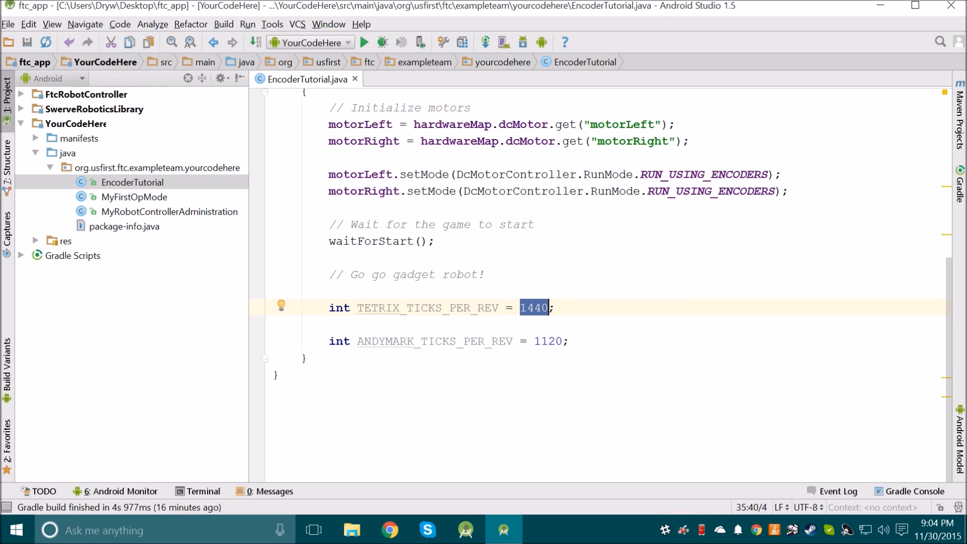
pyautogui.click(548, 341)
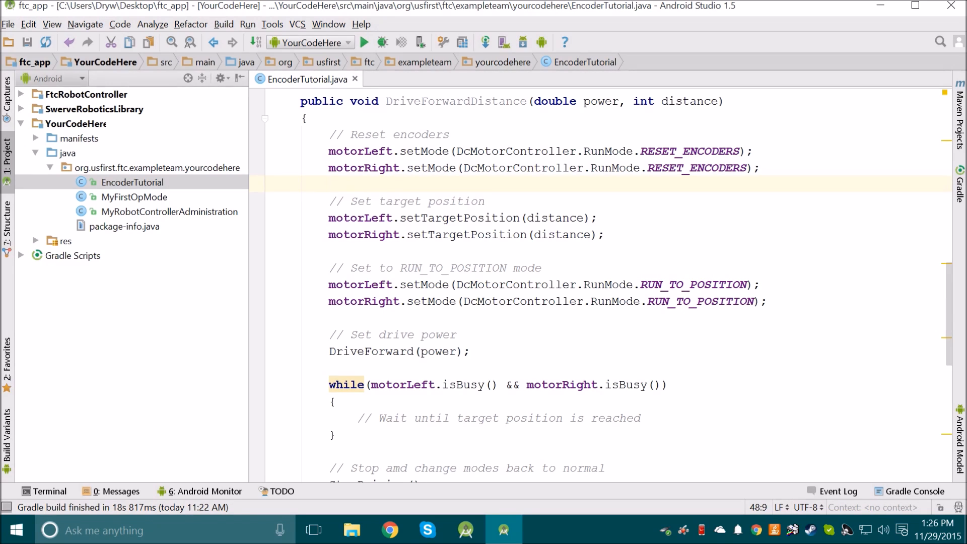
# Step: Select a token in the DriveForwardDistance method near RESET_ENCODERS and setTargetPosition
pyautogui.doubleClick(666, 168)
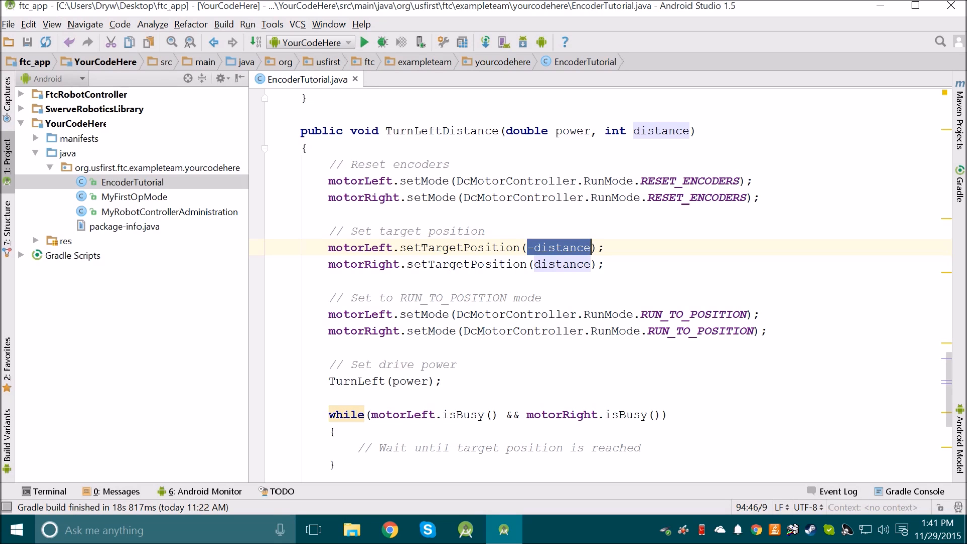
# Step: Scroll down to the TurnLeftDistance and EncodersAreNegative methods
pyautogui.scroll(-3)
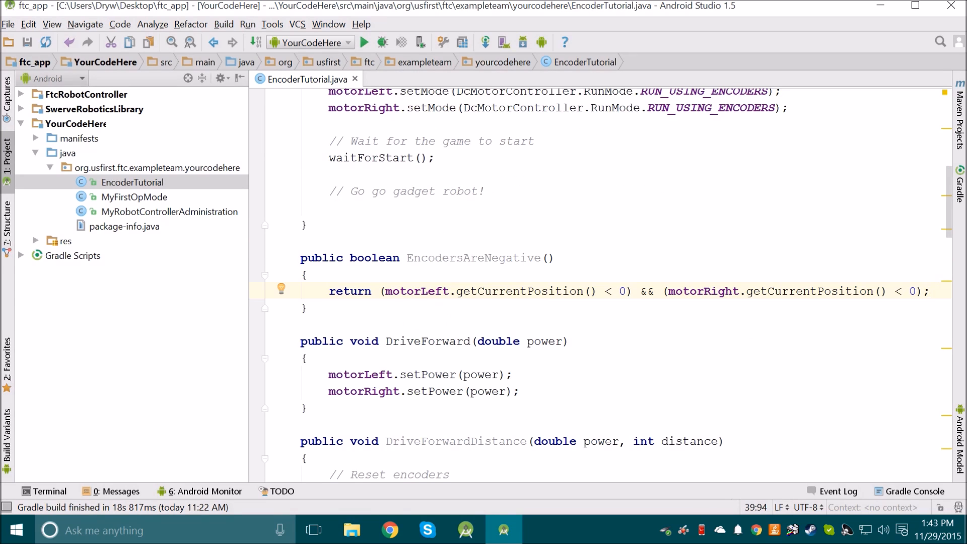